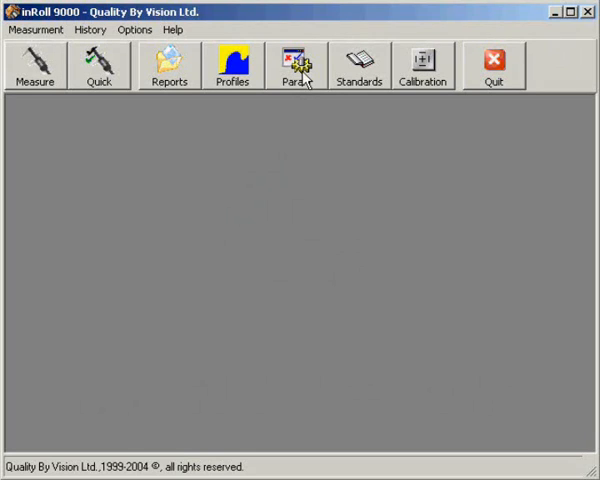
mouse_move(356, 90)
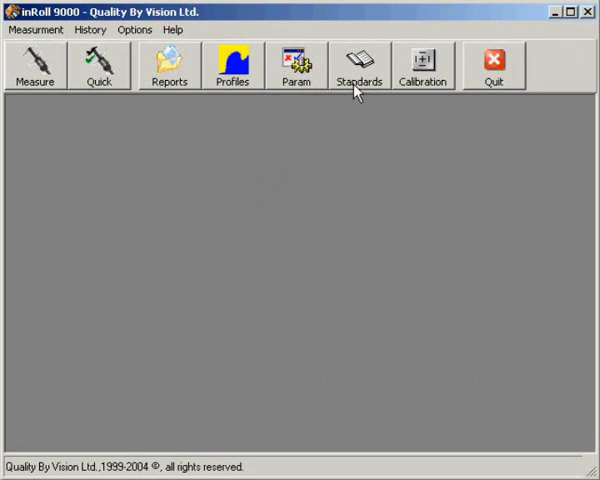
mouse_move(211, 111)
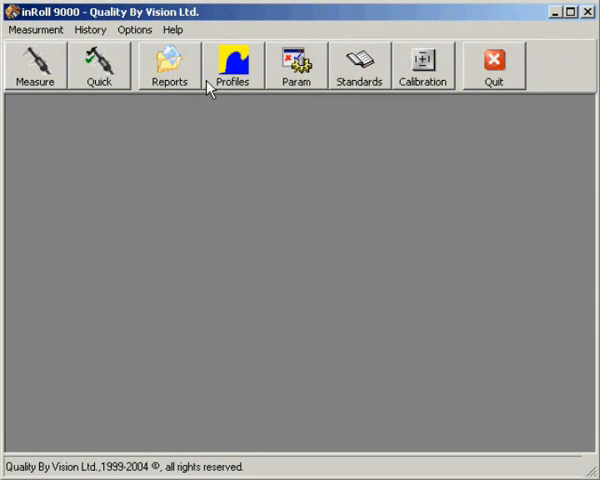
mouse_move(377, 110)
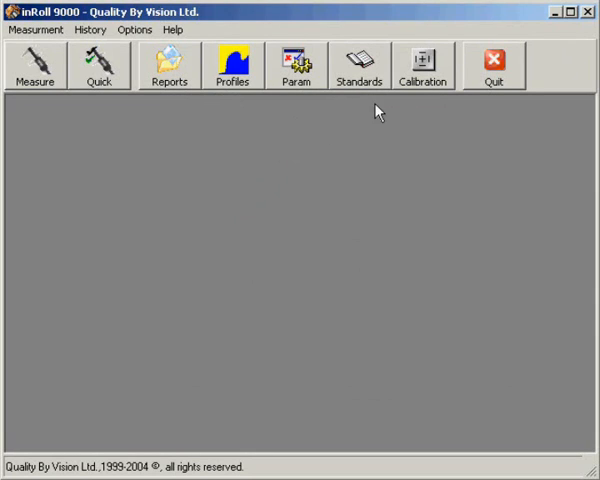
mouse_move(423, 70)
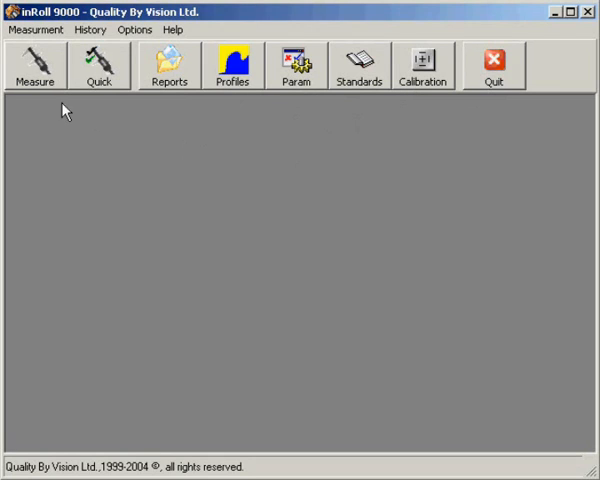
mouse_move(40, 70)
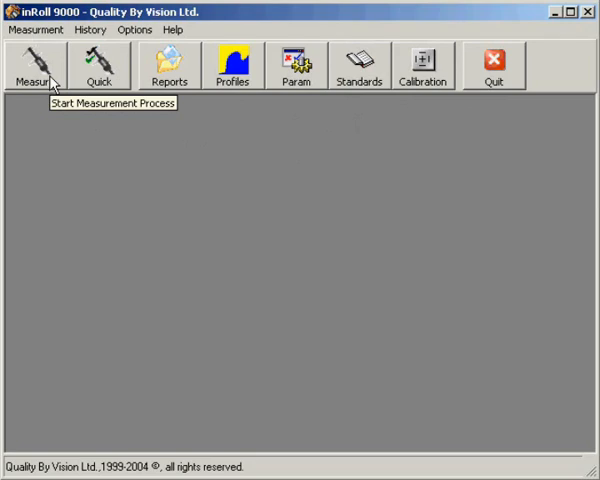
Measure the roll groove profile, showing r1 0.786 mm, a1 88°59' and r2 1.550 mm
click(38, 66)
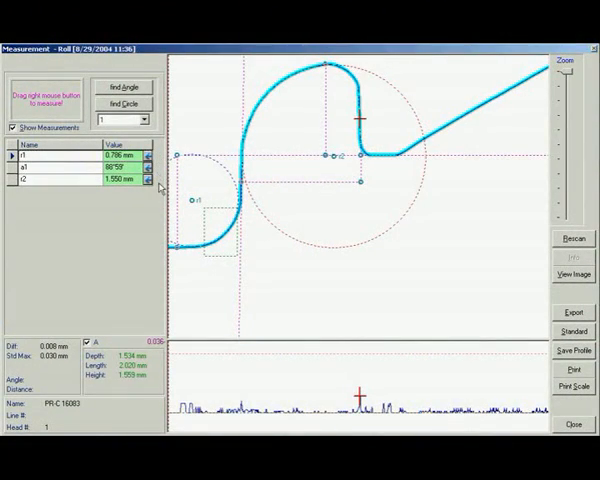
mouse_move(153, 327)
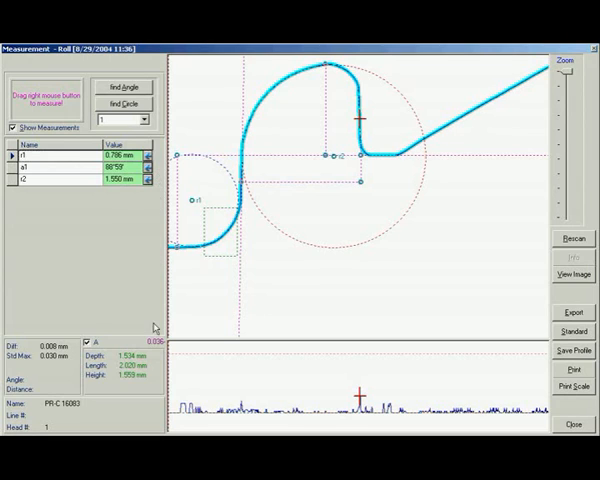
mouse_move(158, 382)
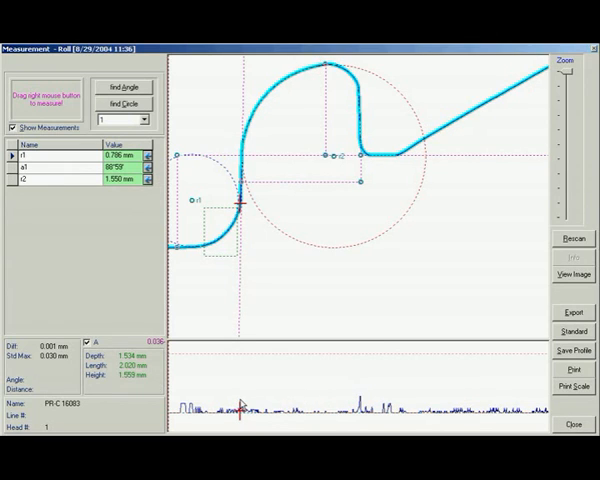
mouse_move(259, 366)
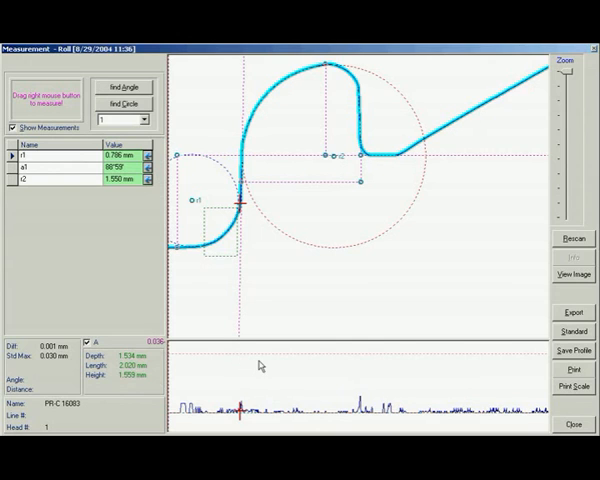
mouse_move(303, 369)
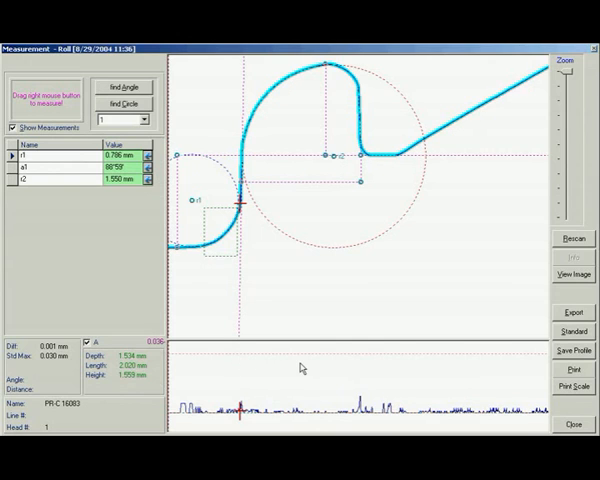
mouse_move(435, 327)
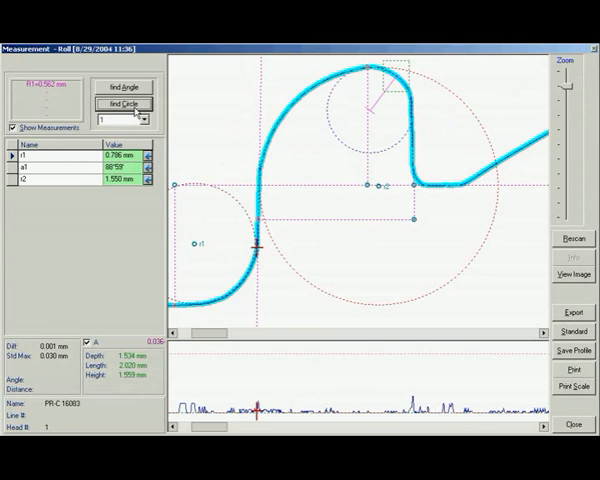
mouse_move(208, 118)
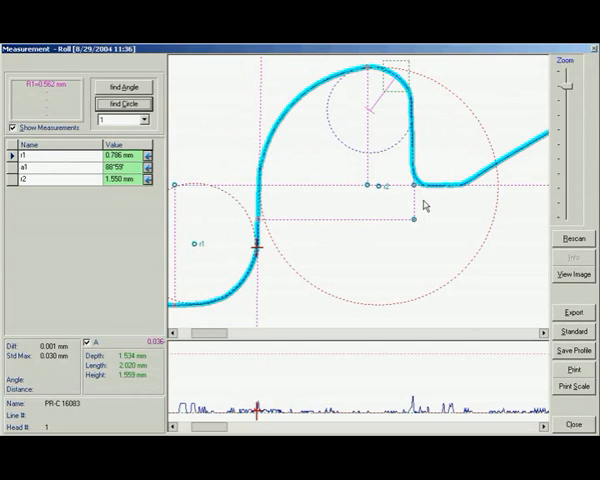
mouse_move(560, 245)
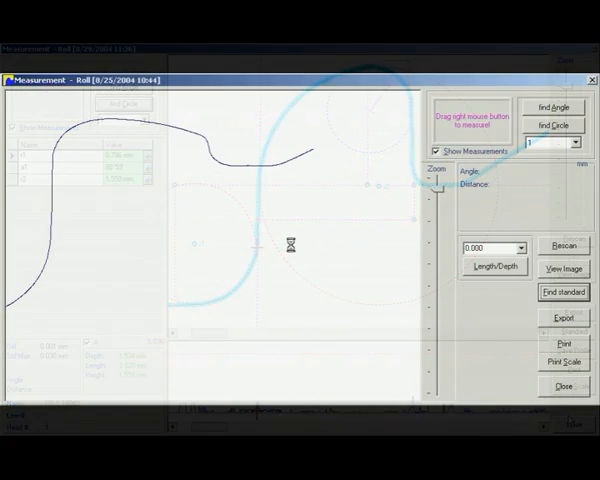
Search standards for the 8/25/2004 profile, finding 761-E 99%, NLHT-60 54%, NLHT-92 47%
click(563, 292)
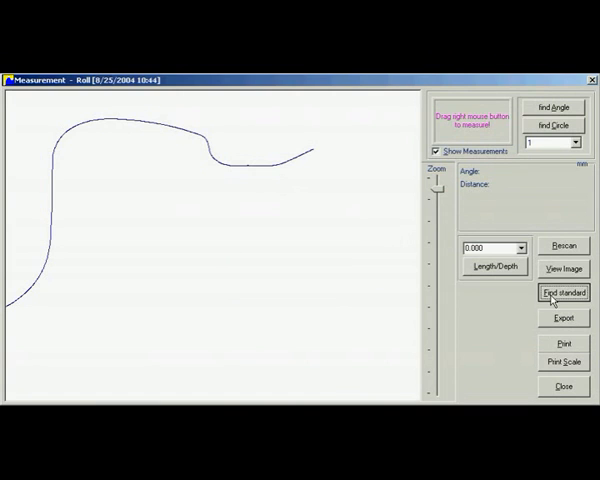
click(564, 291)
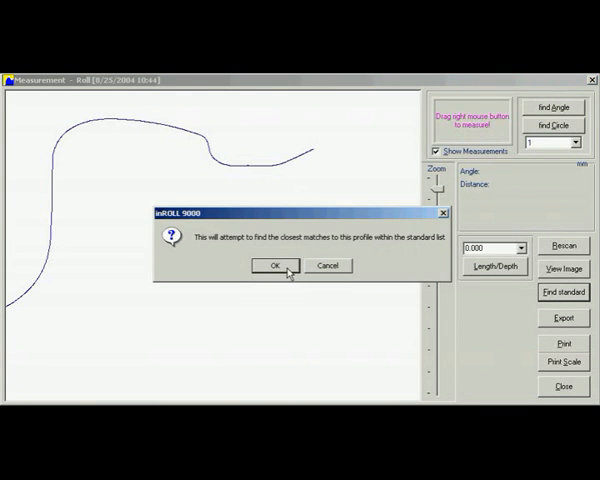
click(273, 266)
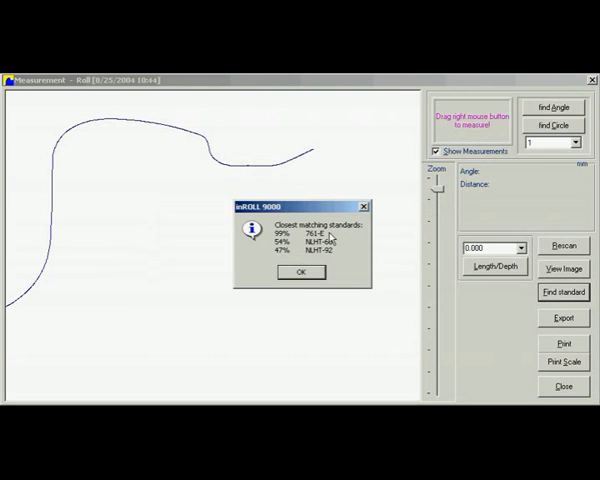
mouse_move(343, 243)
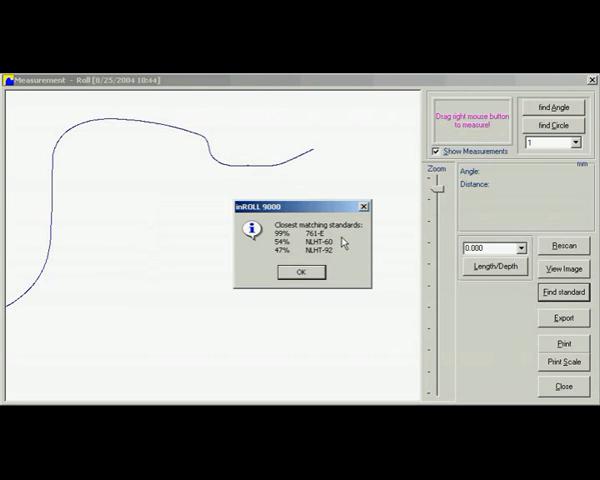
mouse_move(343, 260)
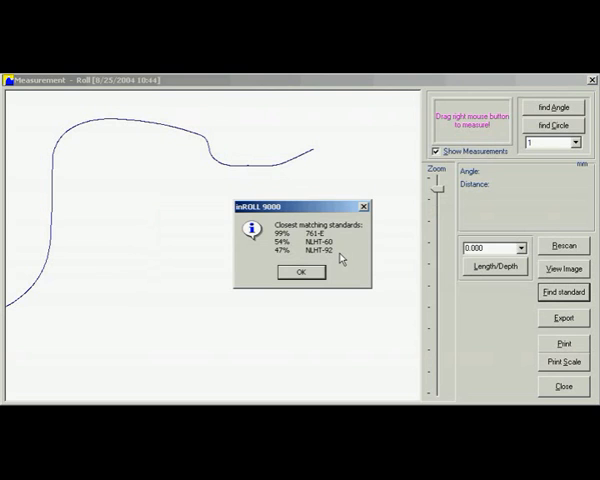